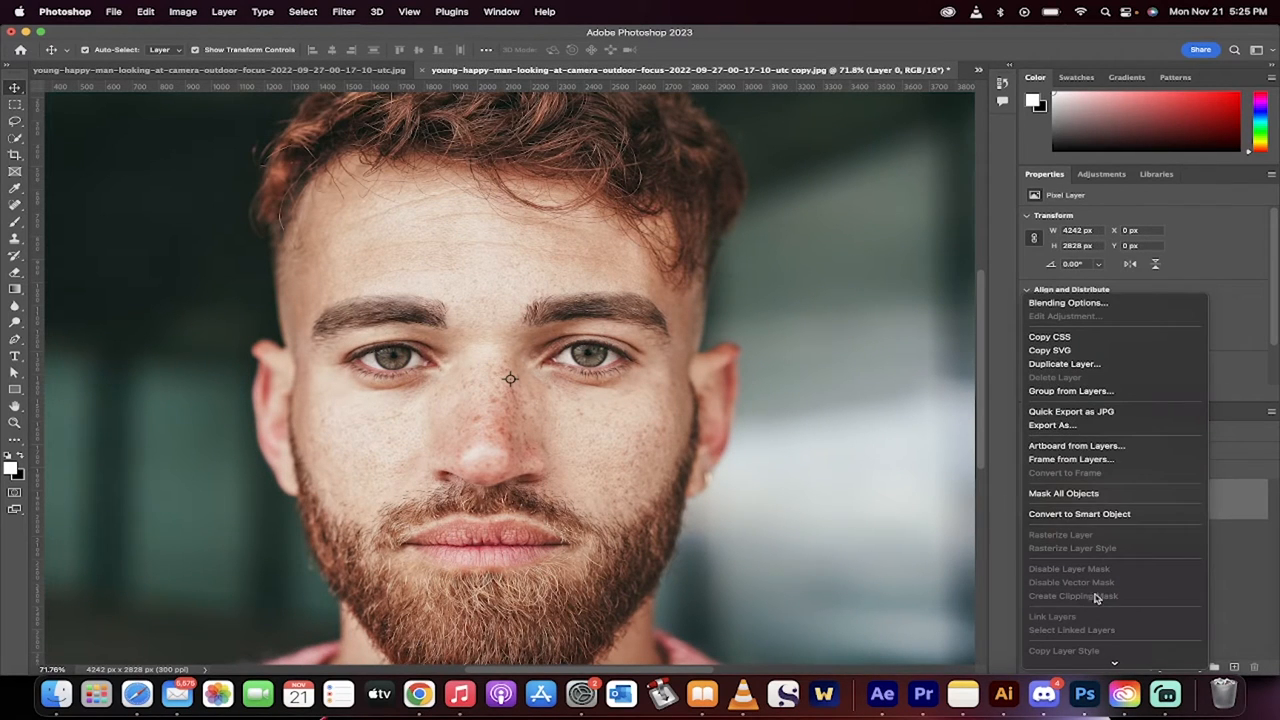
# Convert Layer 0 of the portrait to a smart object.
pyautogui.click(1079, 513)
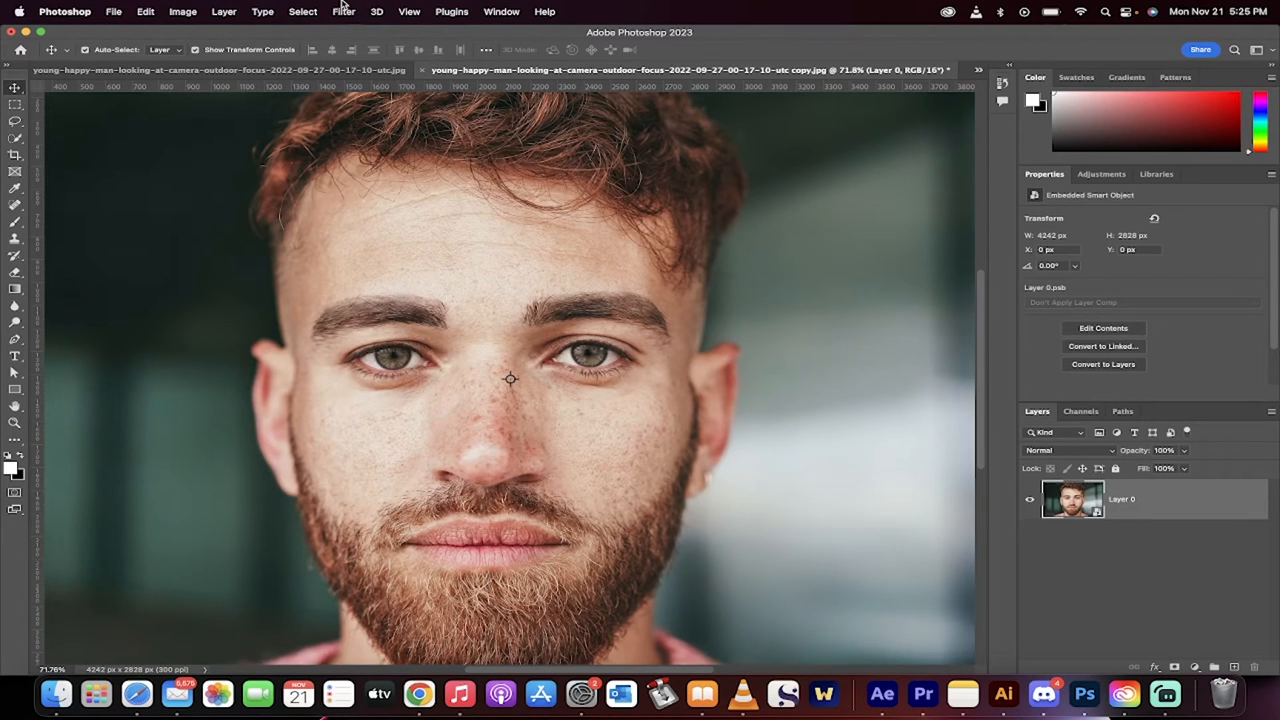
# Launch the Camera Raw Filter and bring up its Masking options.
pyautogui.click(343, 11)
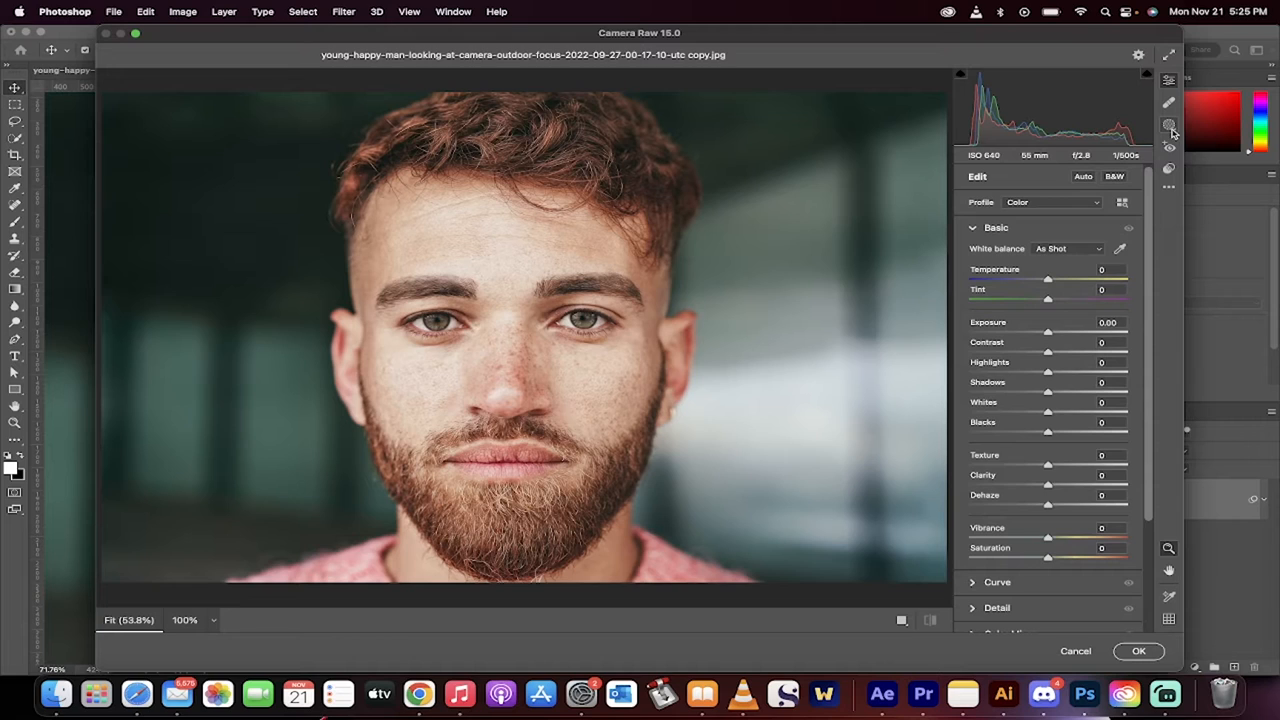
pyautogui.moveTo(1168, 126)
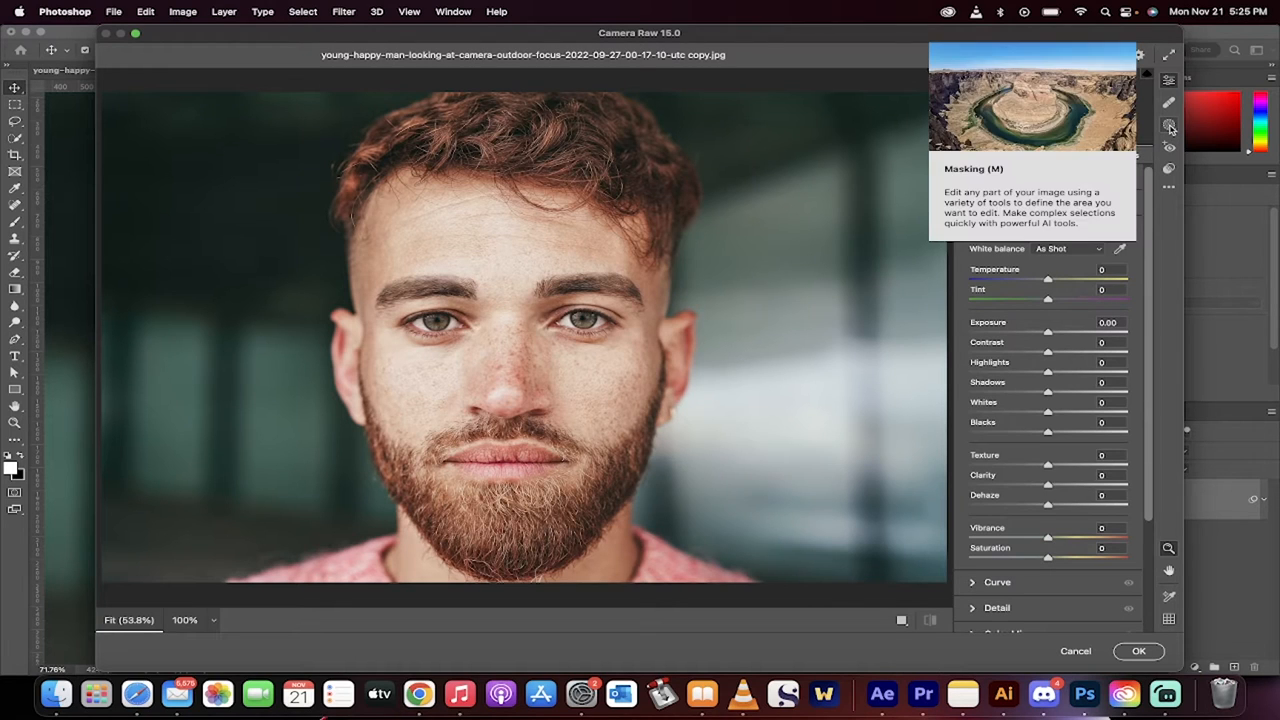
pyautogui.click(1168, 125)
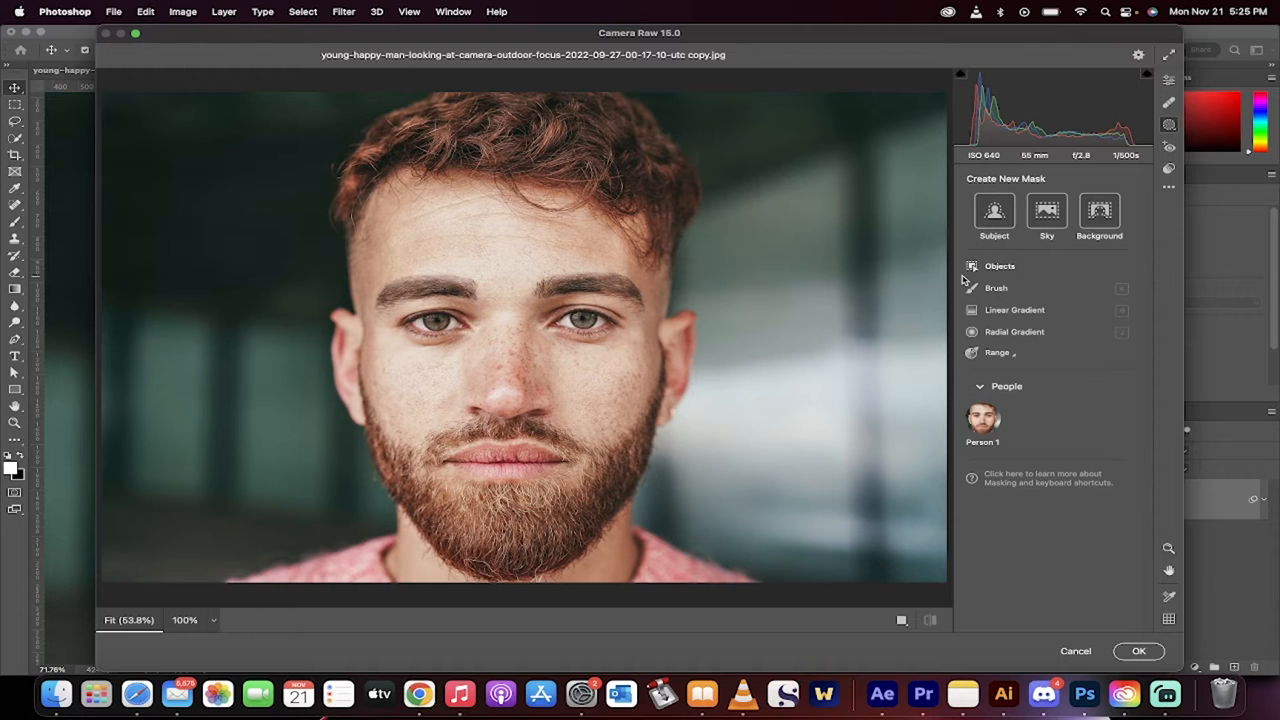
# Select Person 1, replace Entire Person with Iris and Pupil, and create the mask.
pyautogui.click(982, 418)
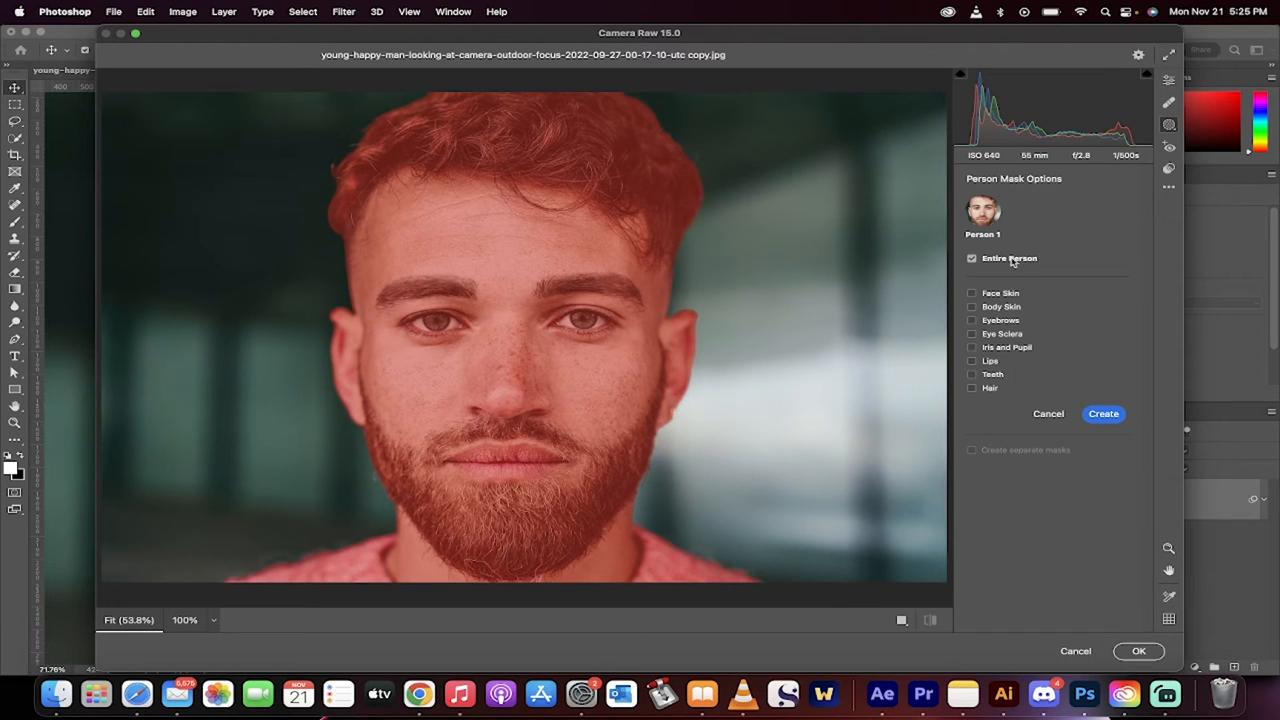
pyautogui.click(971, 258)
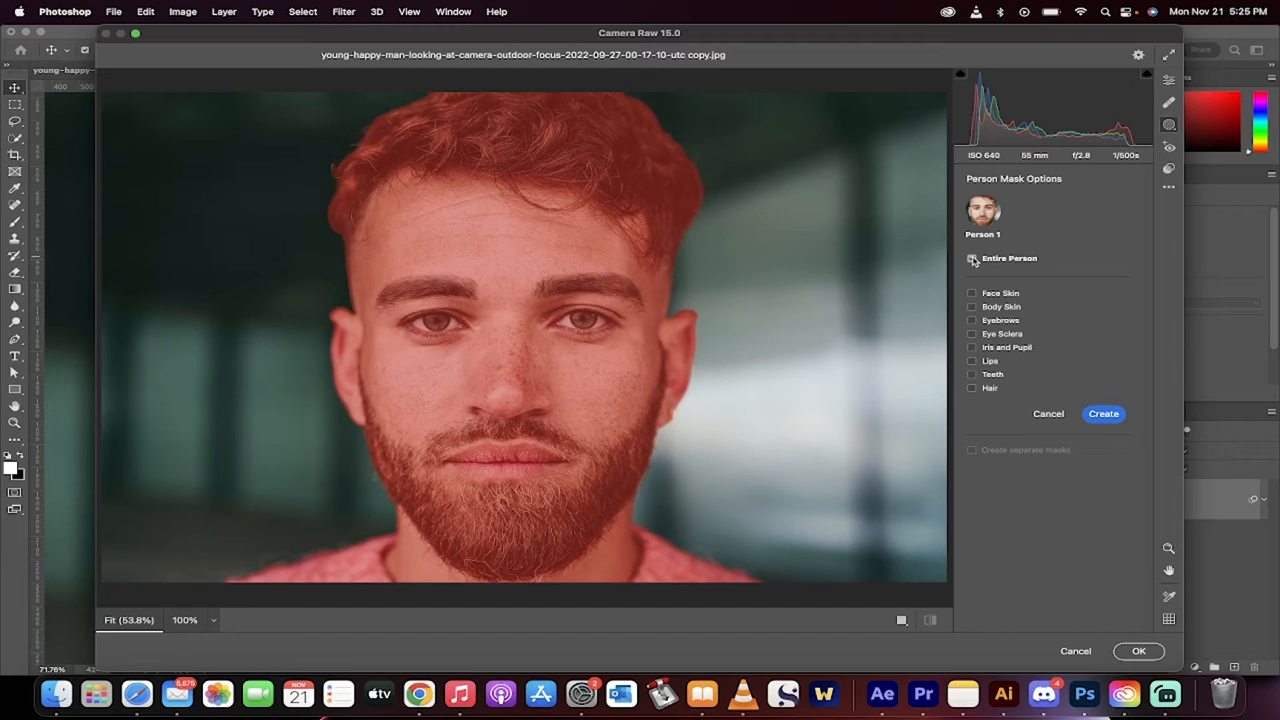
pyautogui.click(971, 258)
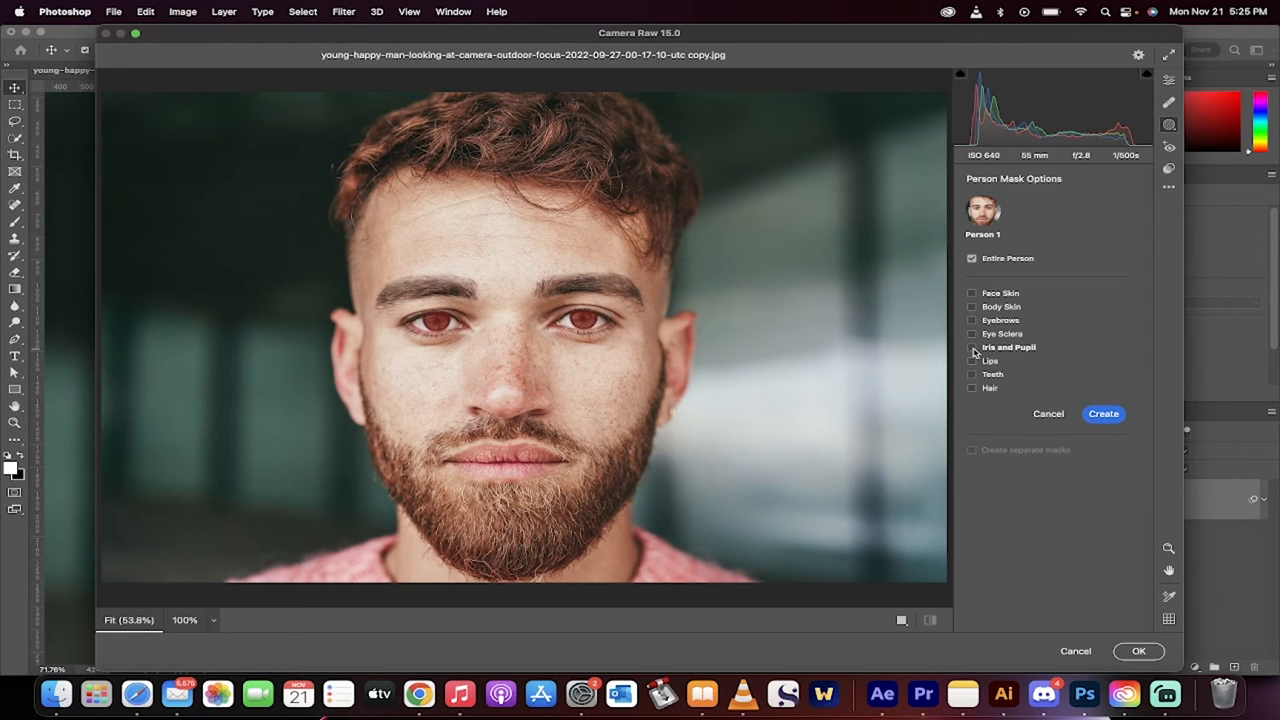
pyautogui.click(971, 347)
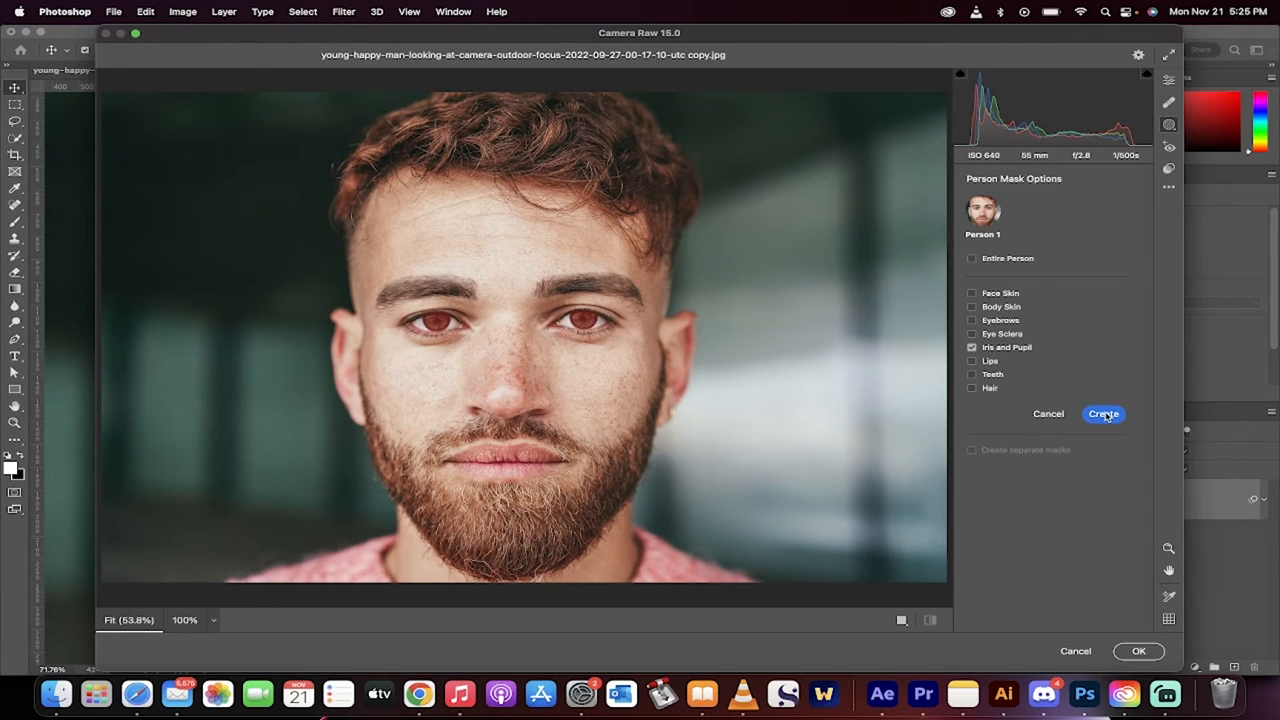
pyautogui.click(1103, 414)
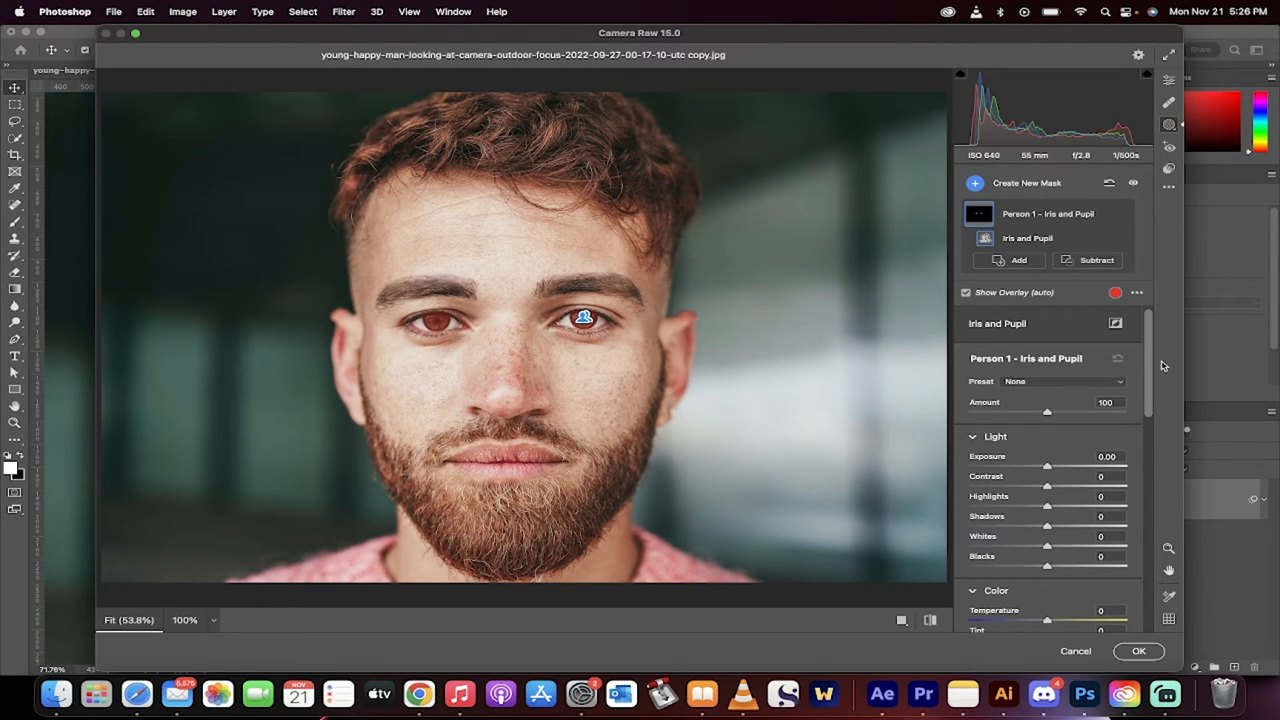
# Raise the iris mask's exposure +0.80, contrast +23, highlights +33, shadows +24, whites +30.
pyautogui.scroll(-3)
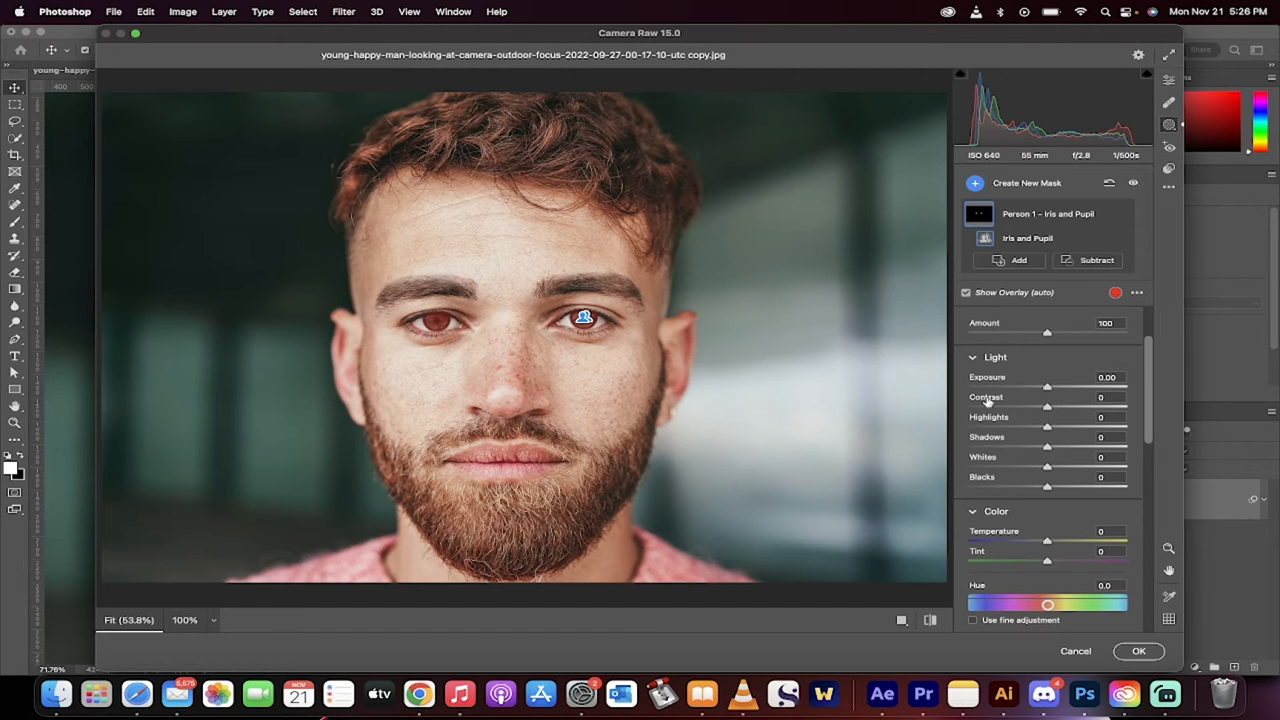
pyautogui.scroll(-3)
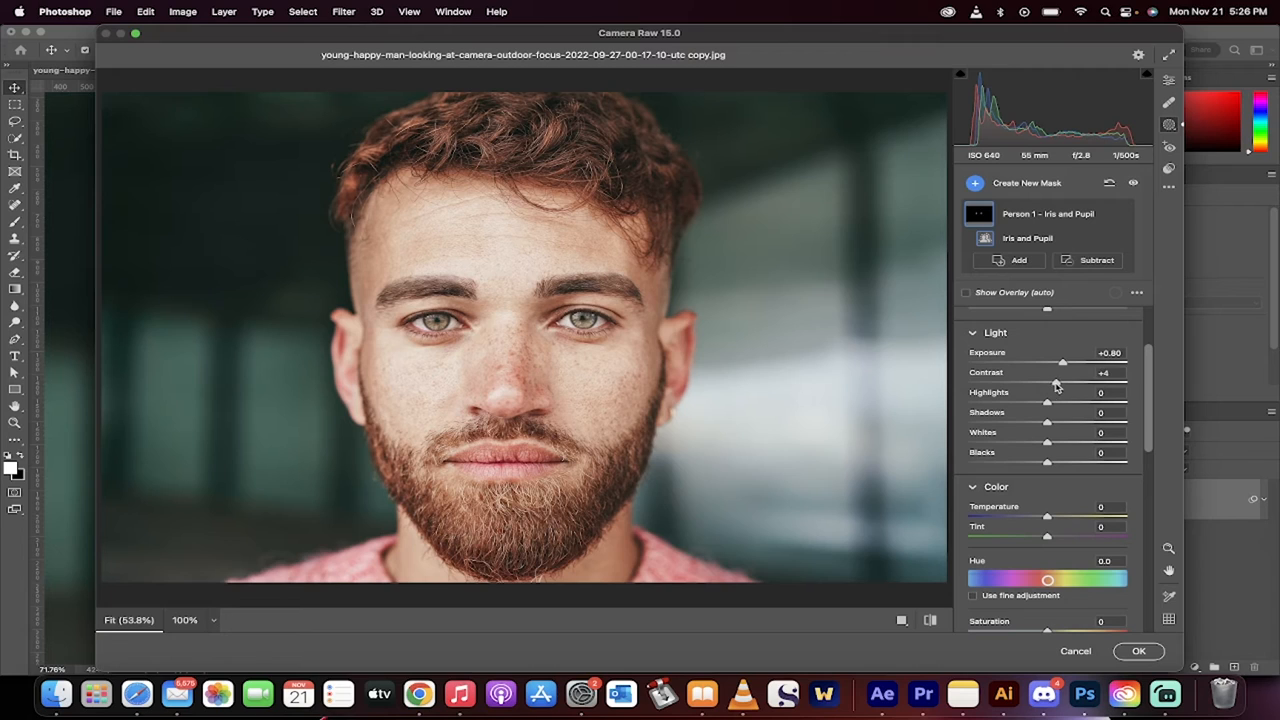
pyautogui.moveTo(1047, 382); pyautogui.dragTo(1060, 382)
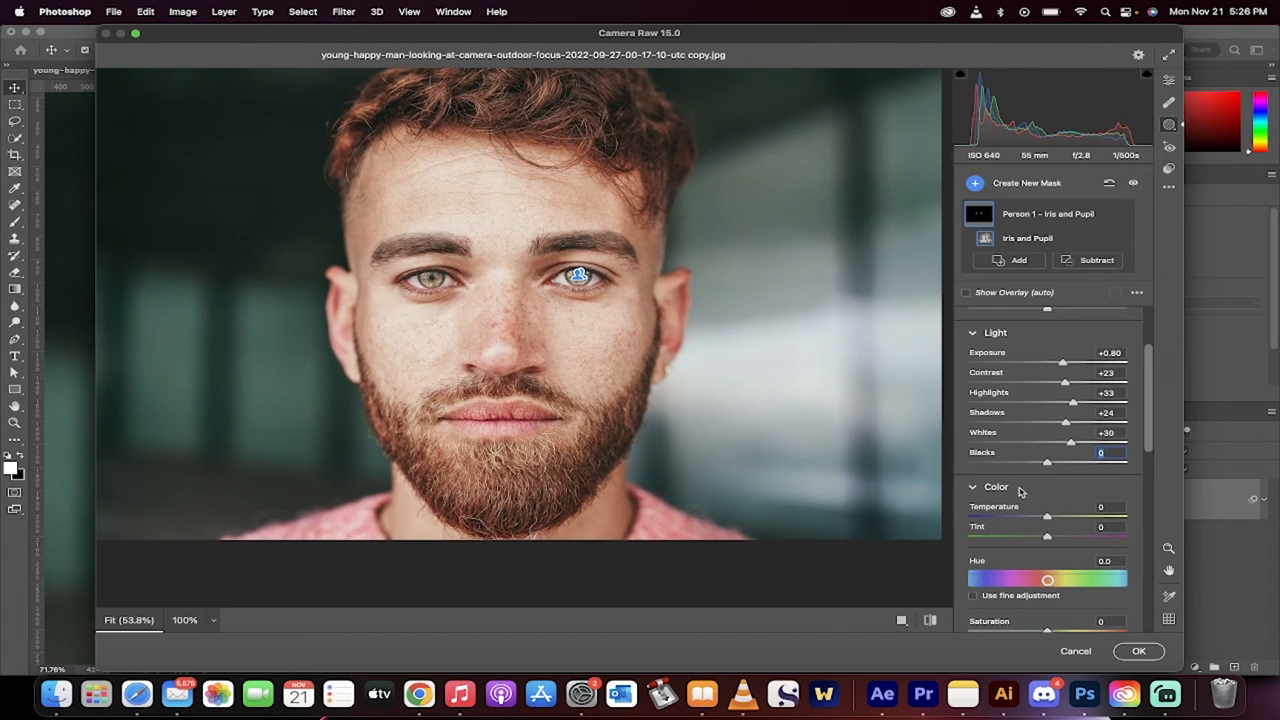
# Shift iris hue to about +68 and tint to -38, adjust saturation, then apply.
pyautogui.moveTo(1047, 580); pyautogui.dragTo(1047, 580)
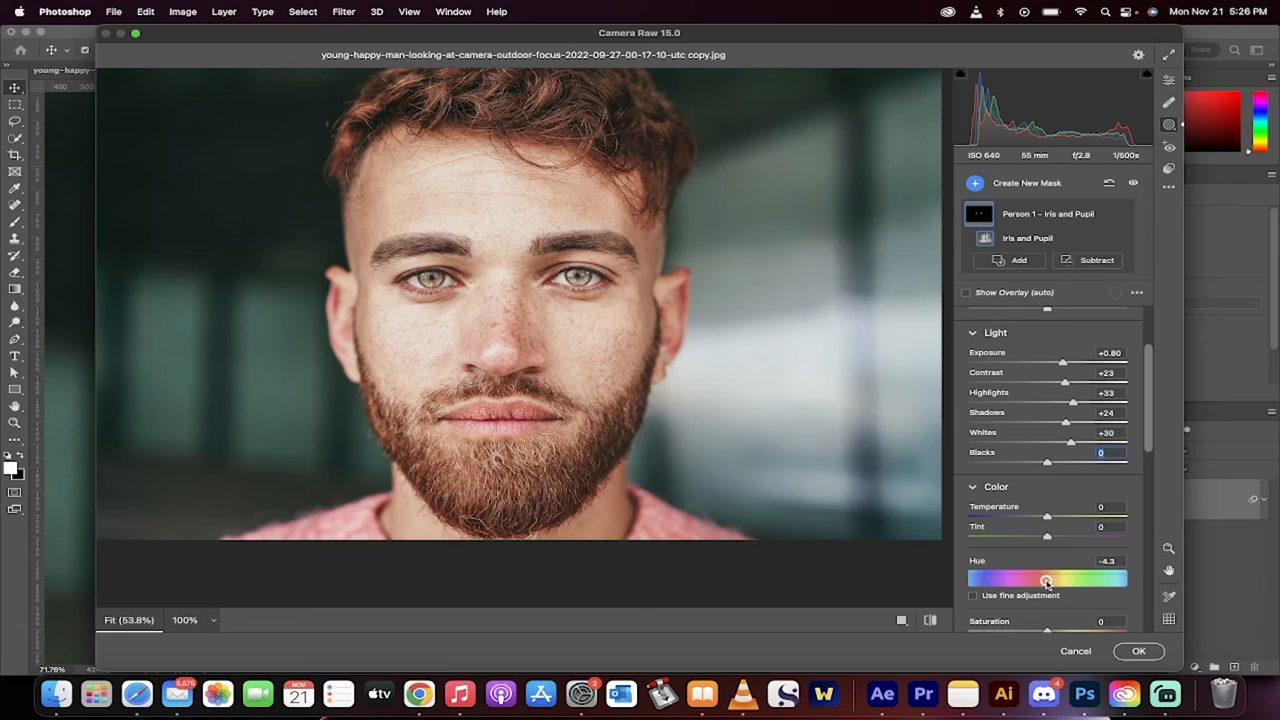
pyautogui.moveTo(1047, 581); pyautogui.dragTo(1092, 581)
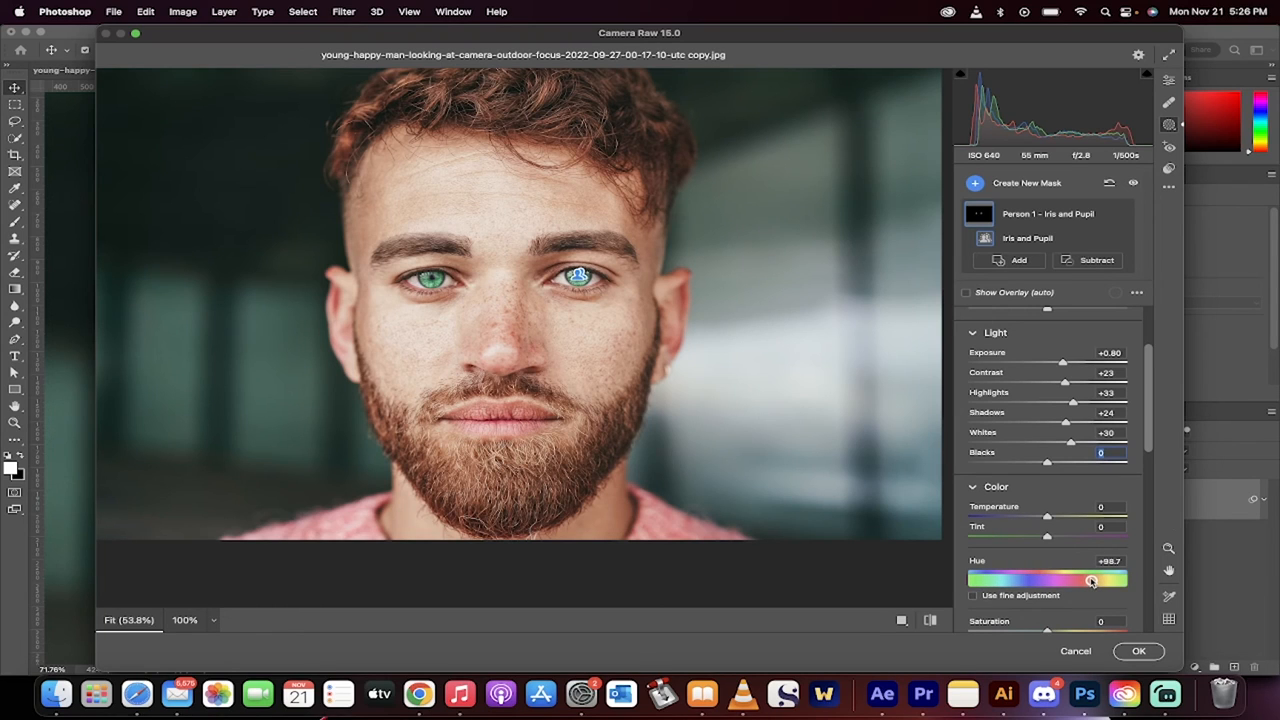
pyautogui.moveTo(1092, 581); pyautogui.dragTo(1078, 581)
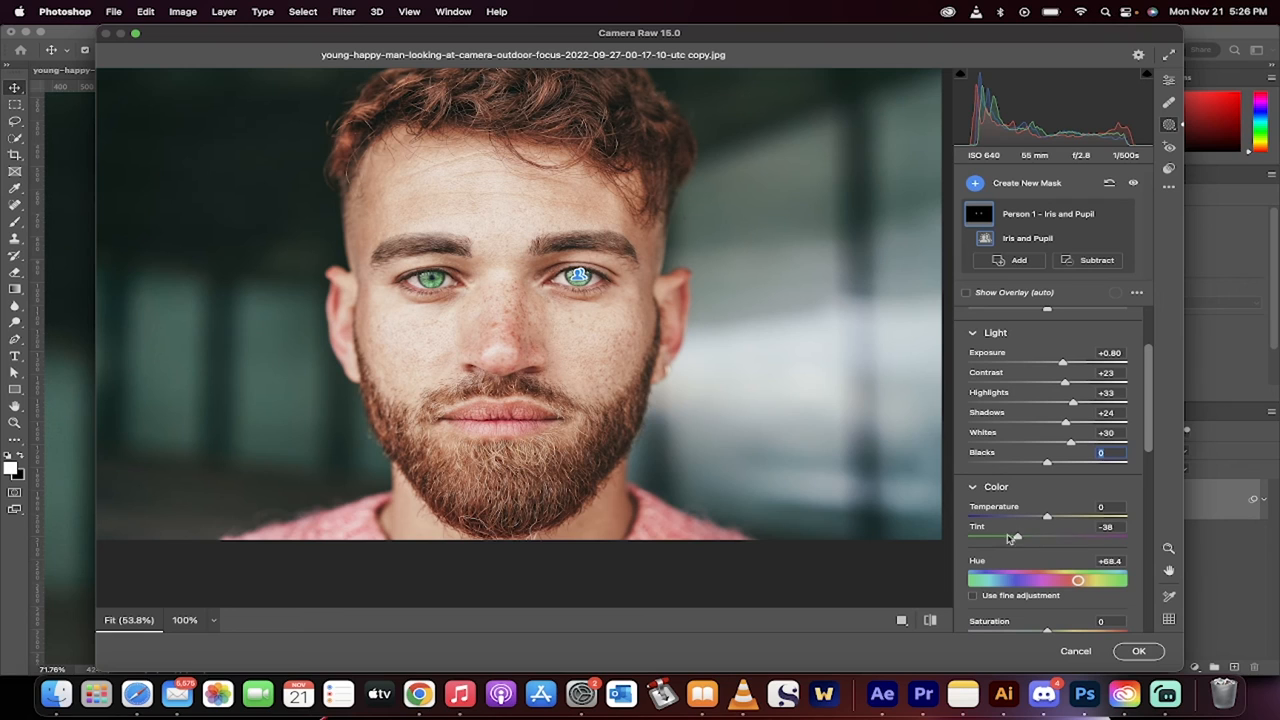
pyautogui.scroll(-3)
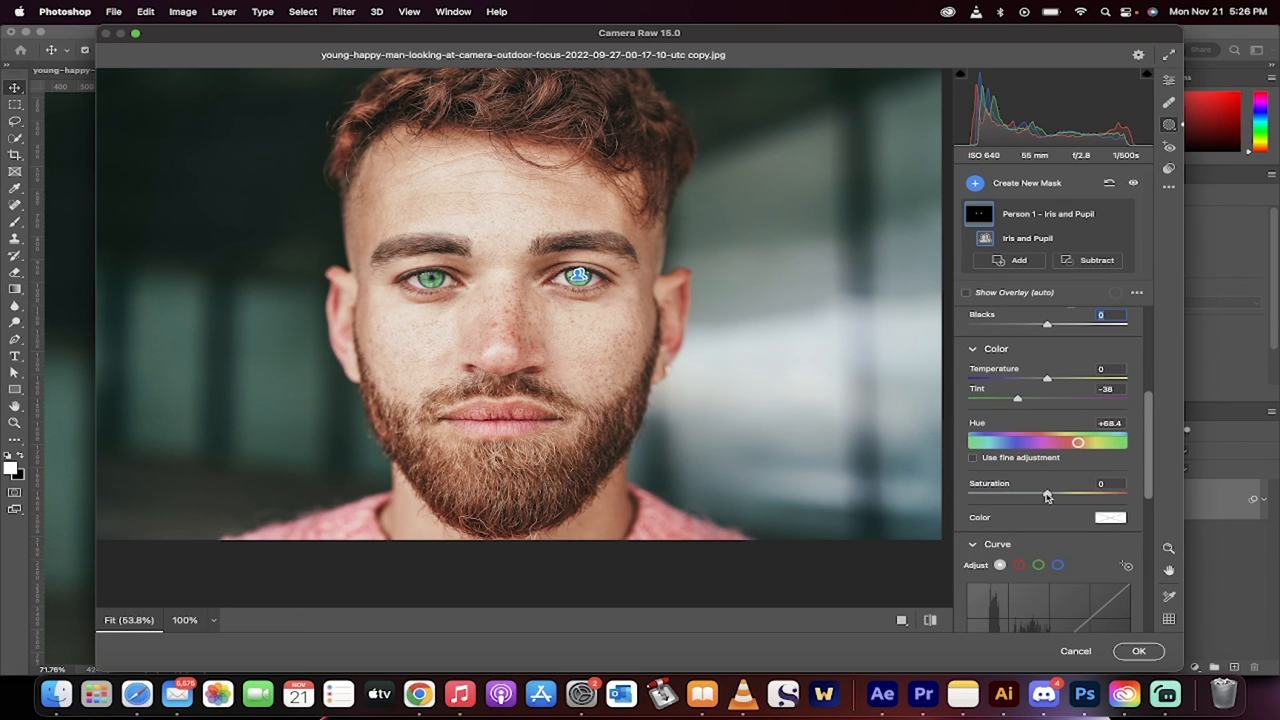
pyautogui.moveTo(1047, 495); pyautogui.dragTo(1095, 495)
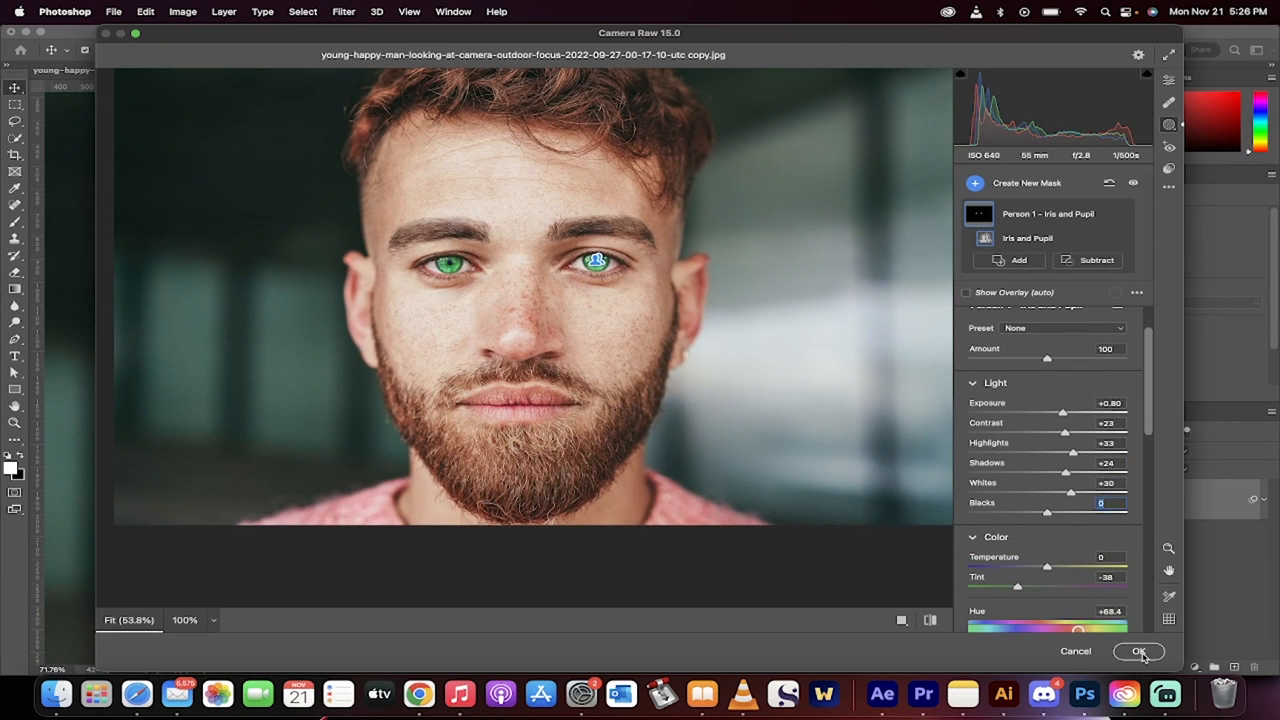
pyautogui.click(1139, 651)
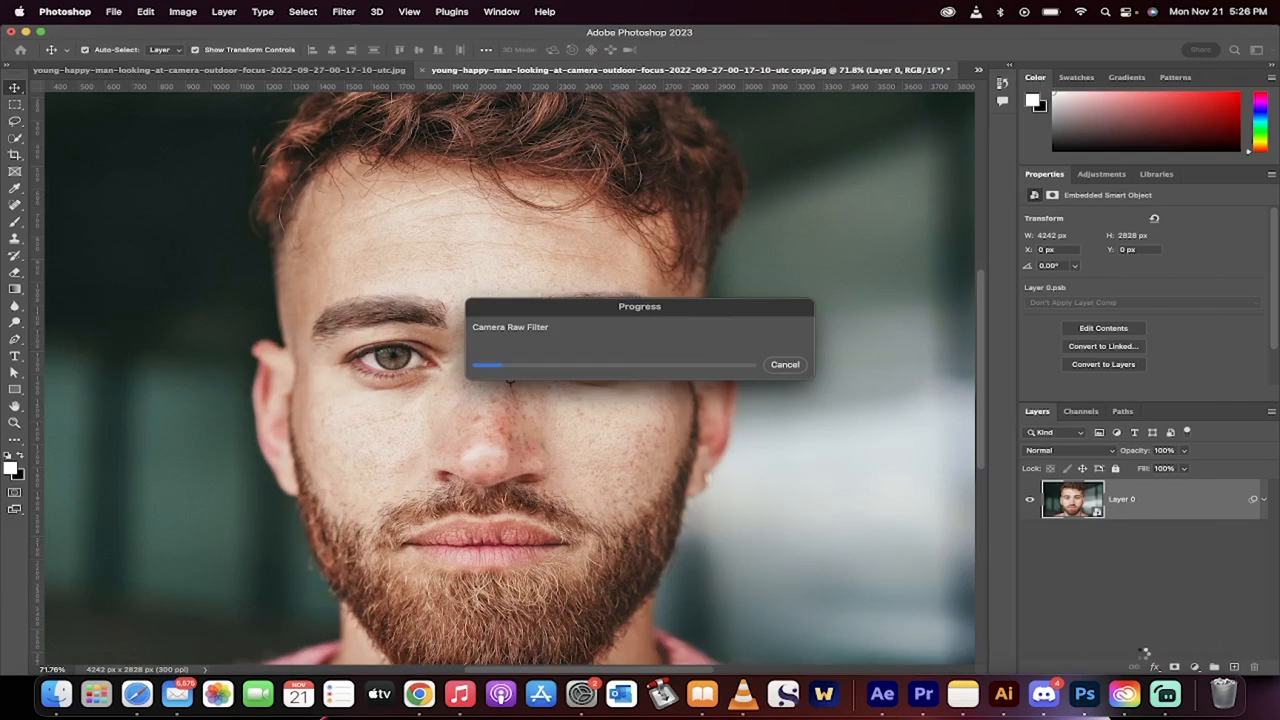